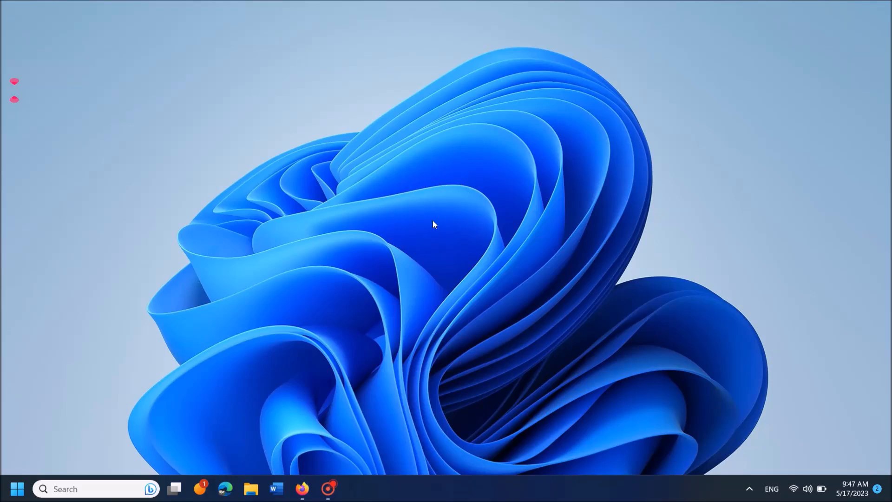
mouse_move(174, 440)
text(sound)
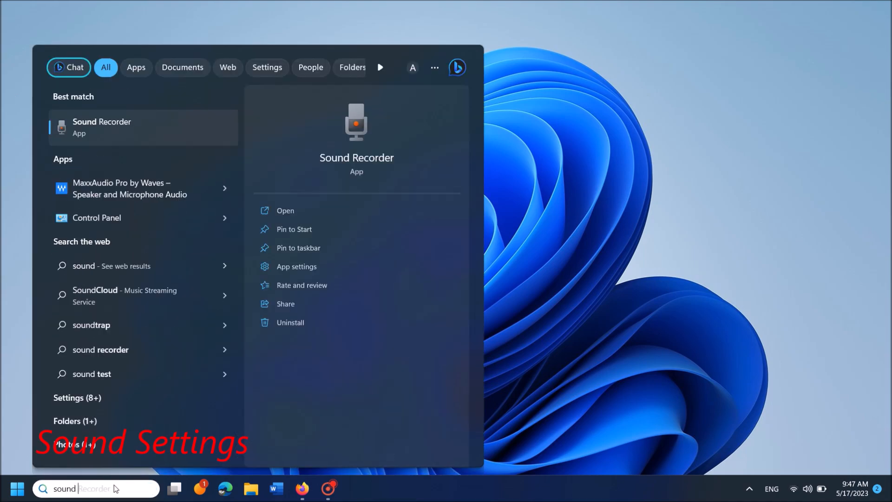
Search Windows for 'sound settings' so Sound settings appears as the best match.
text(settings)
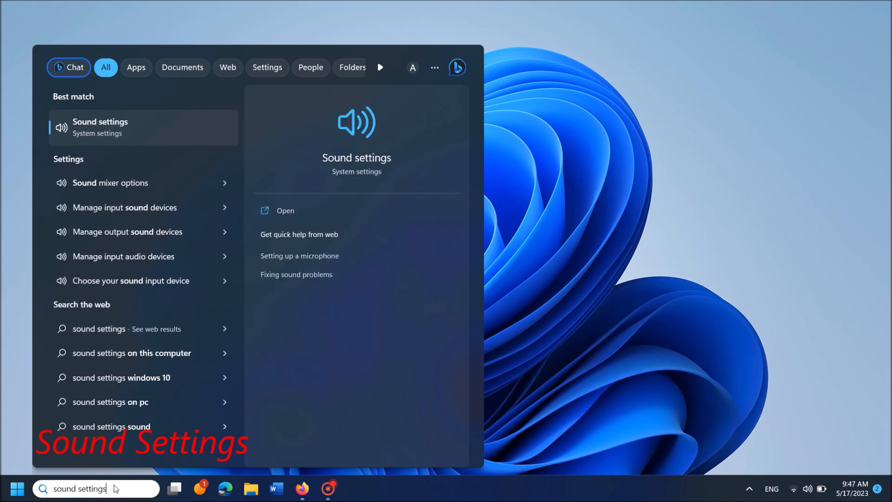
mouse_move(111, 139)
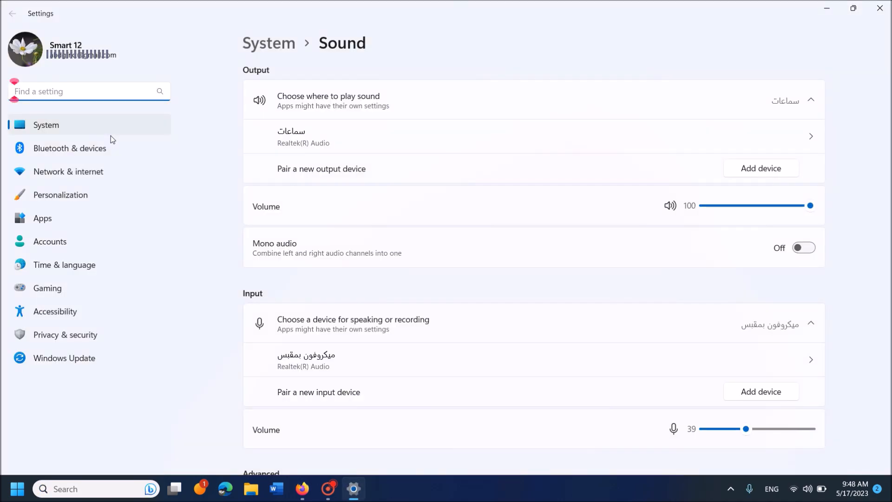
mouse_move(393, 118)
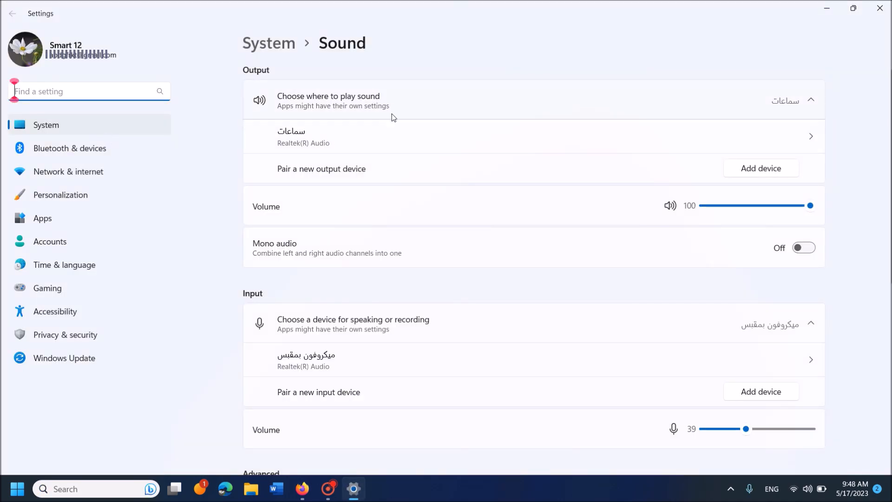
mouse_move(268, 295)
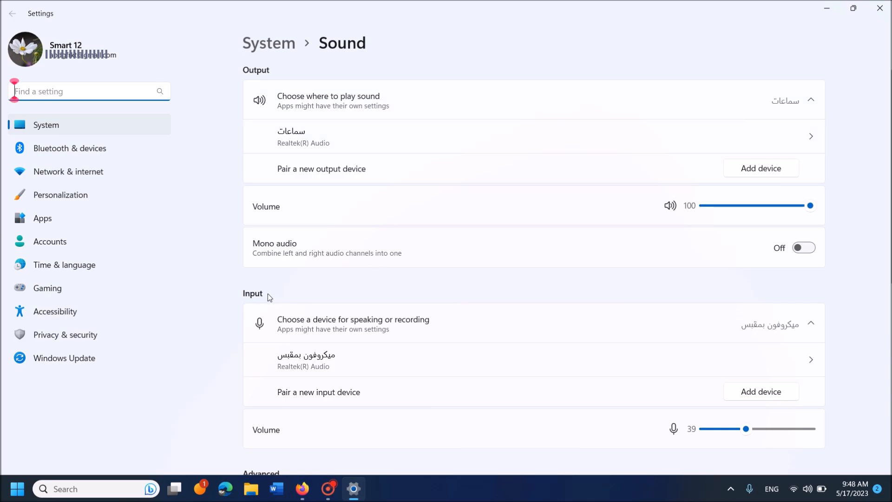
Raise the microphone input volume from 39 to 94 and reach the Advanced section.
scroll(down, 3)
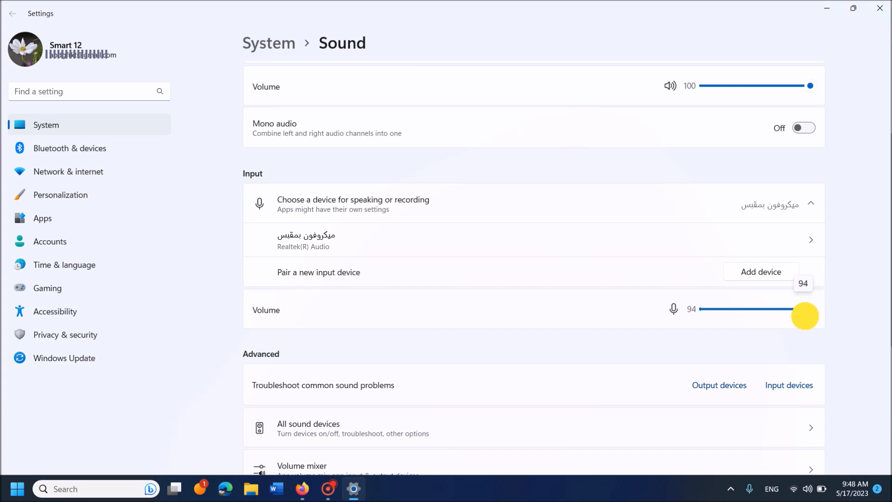
mouse_move(559, 308)
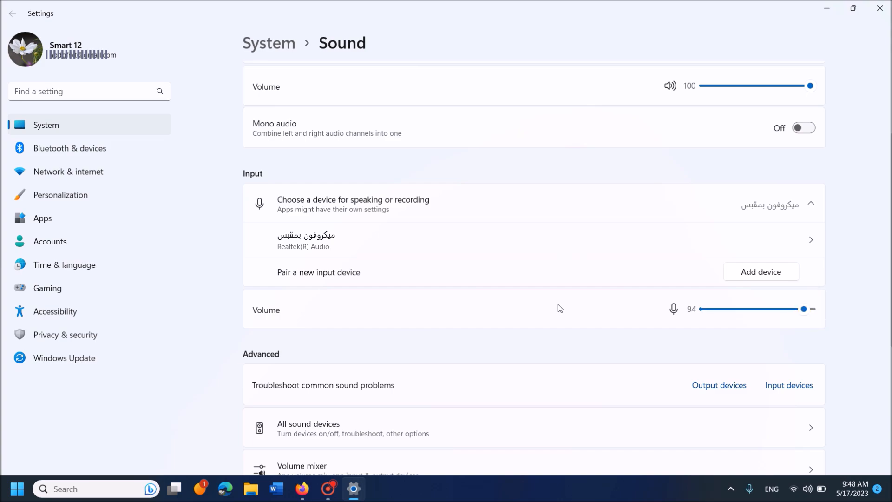
scroll(down, 3)
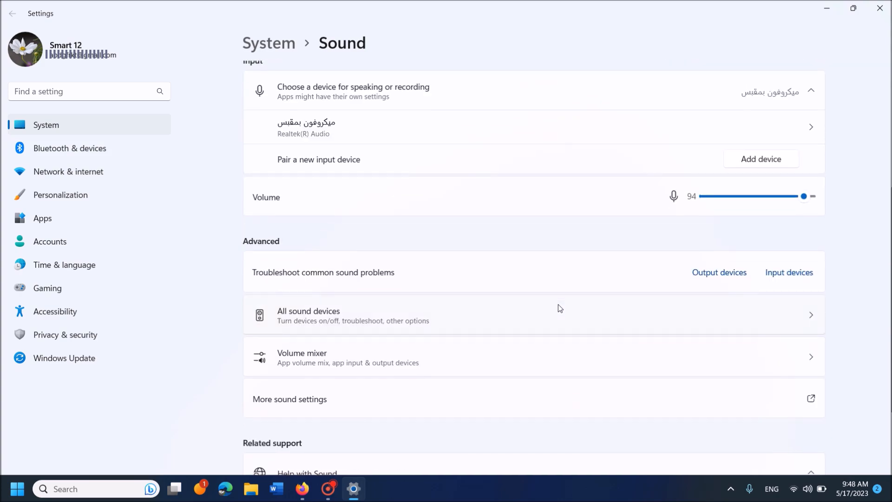
scroll(down, 3)
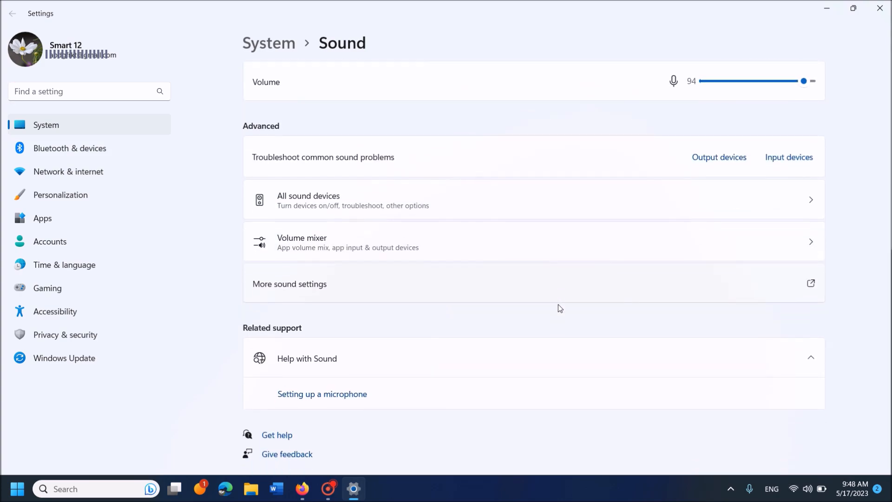
Open the default Realtek microphone's Properties from the Recording list of the classic Sound panel.
click(318, 287)
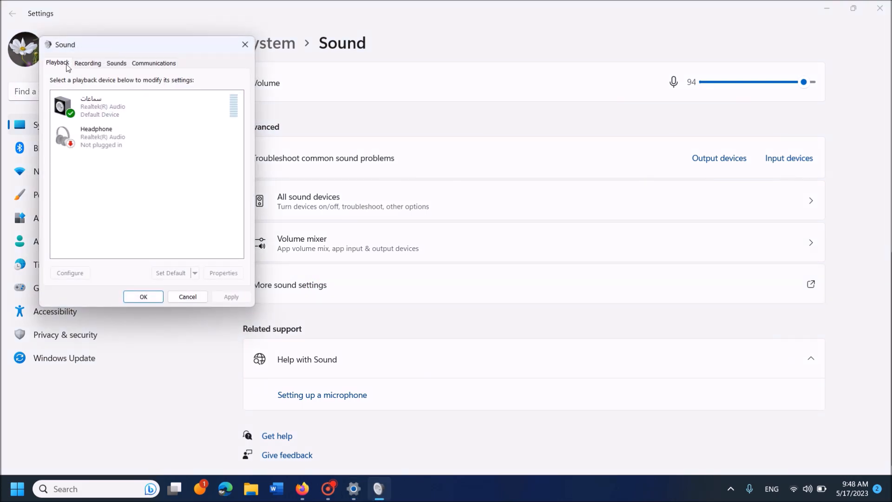
click(87, 64)
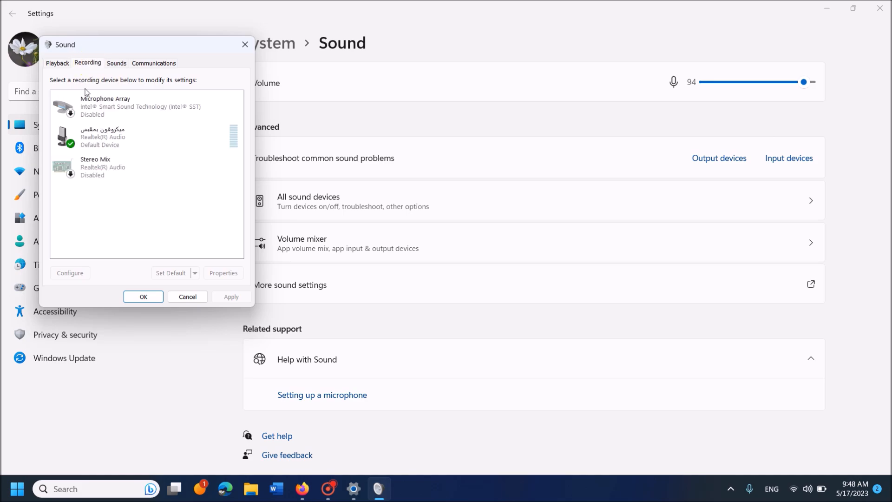
click(113, 136)
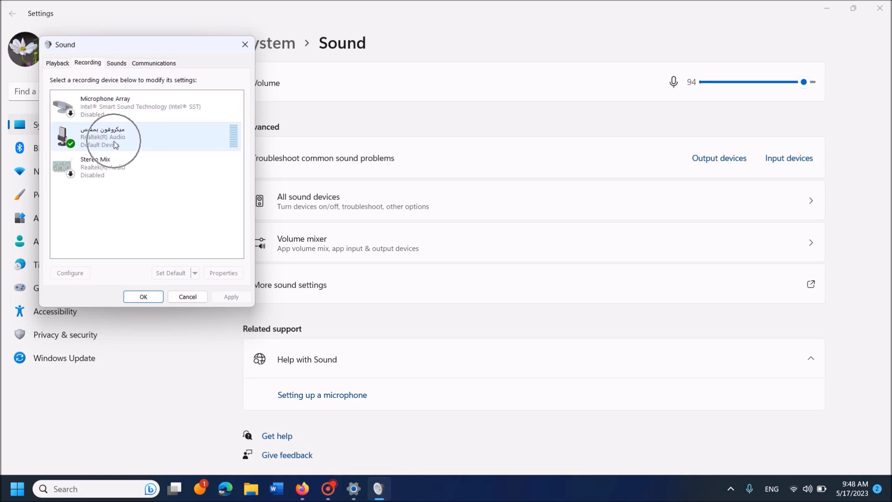
click(223, 273)
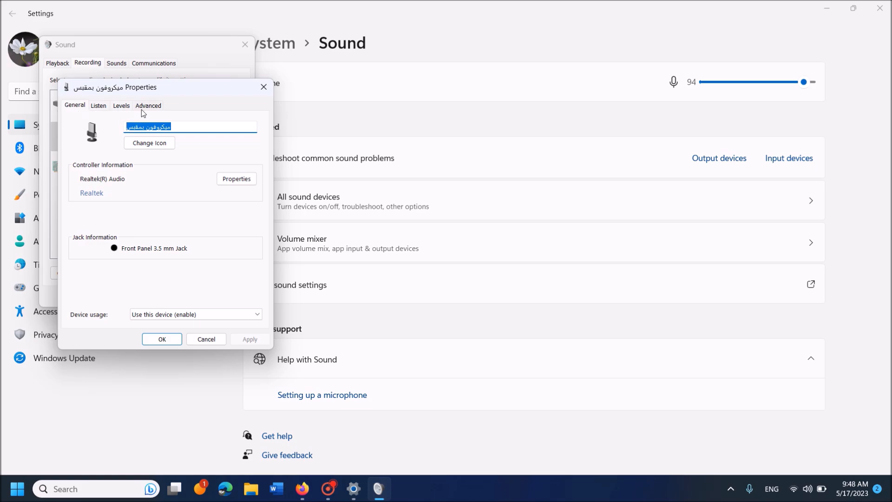
Set the microphone format to 2-channel, 24-bit, 48000 Hz and apply, closing the Sound panel.
click(148, 105)
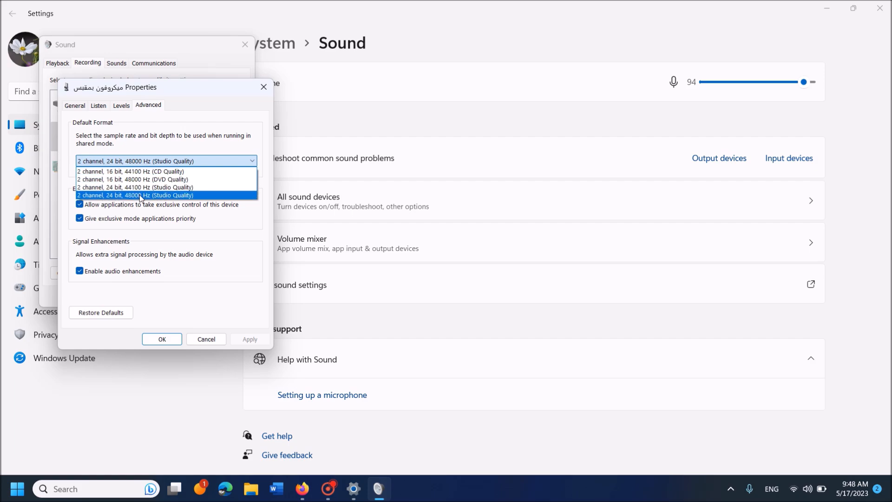
mouse_move(141, 199)
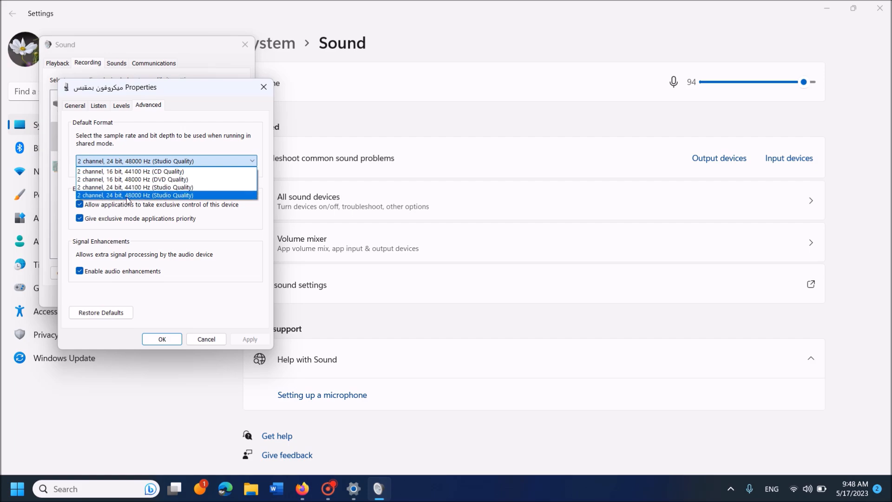
click(134, 195)
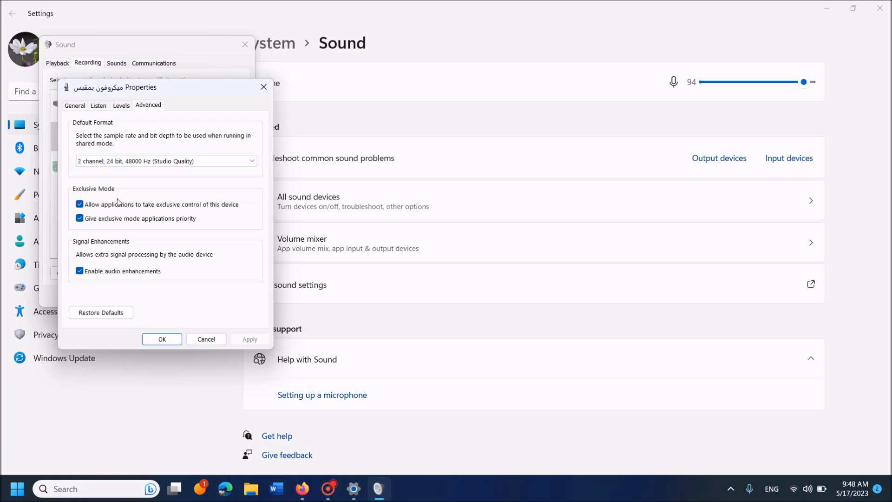
mouse_move(86, 225)
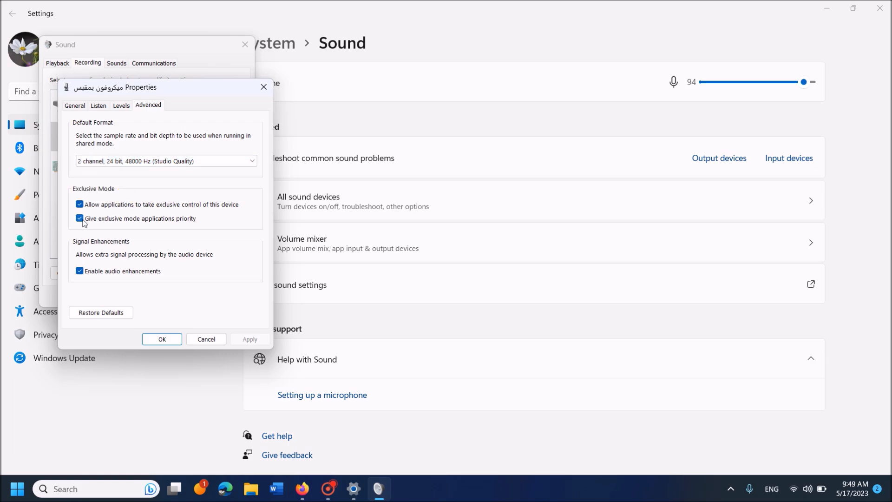
mouse_move(121, 325)
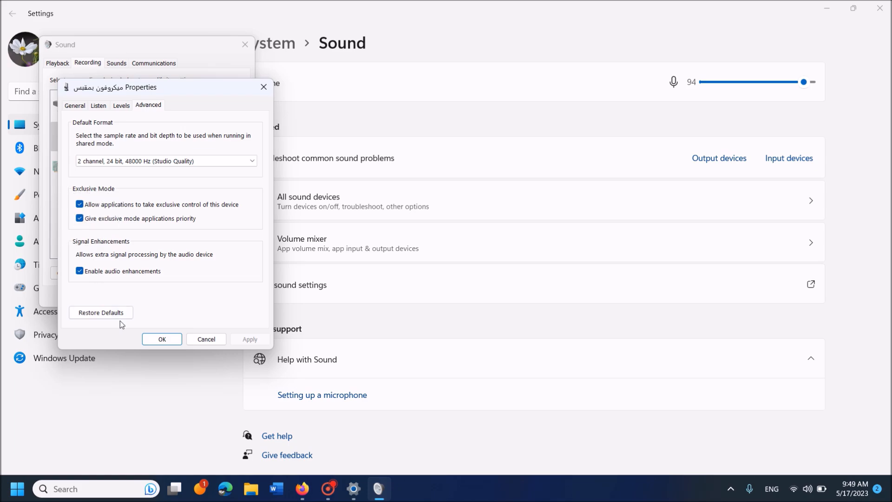
mouse_move(222, 334)
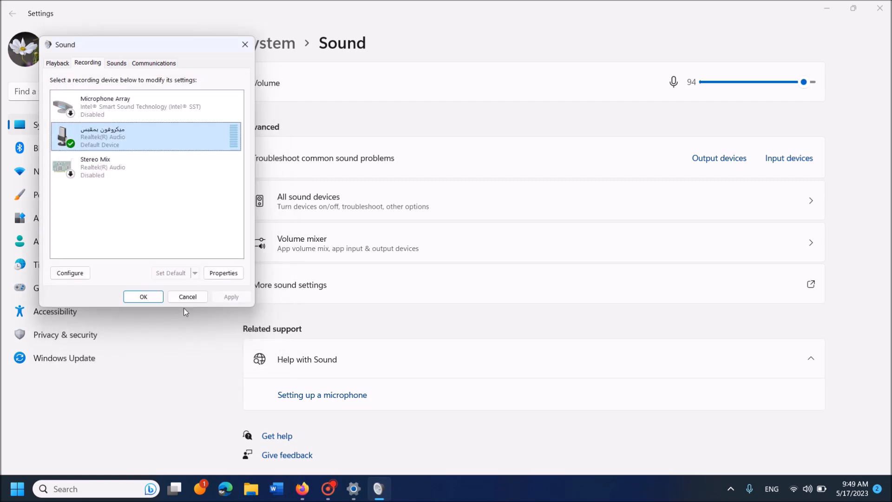
click(143, 296)
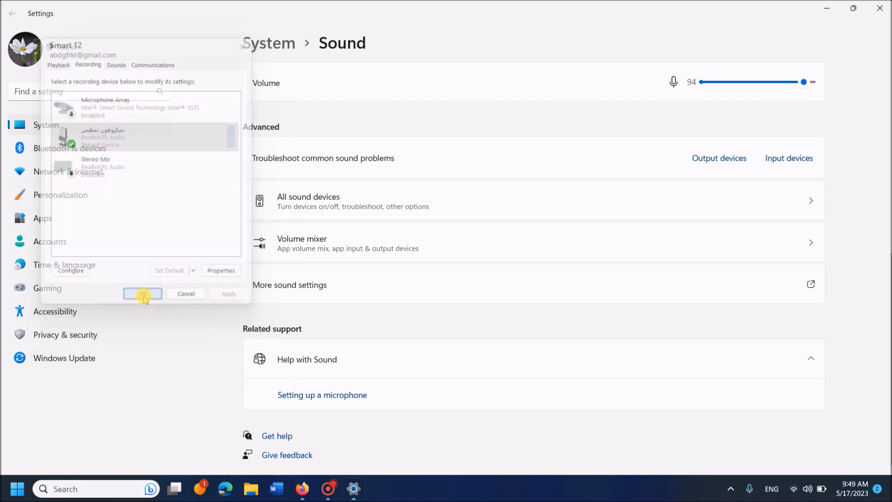
Close Settings and search Windows for 'device manager' to open Device Manager.
click(142, 293)
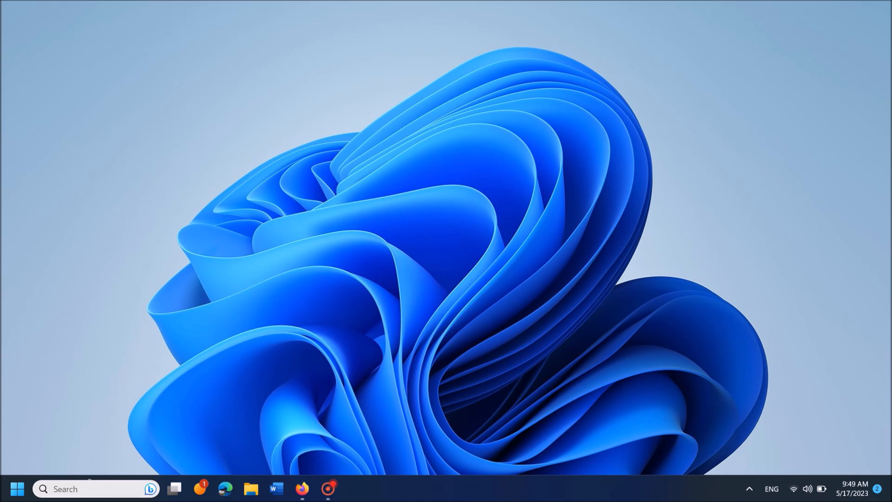
click(95, 488)
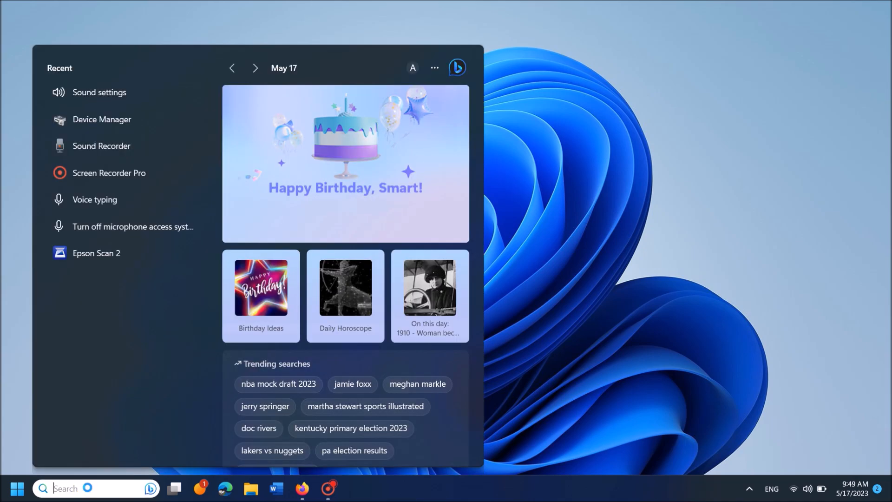
text(device)
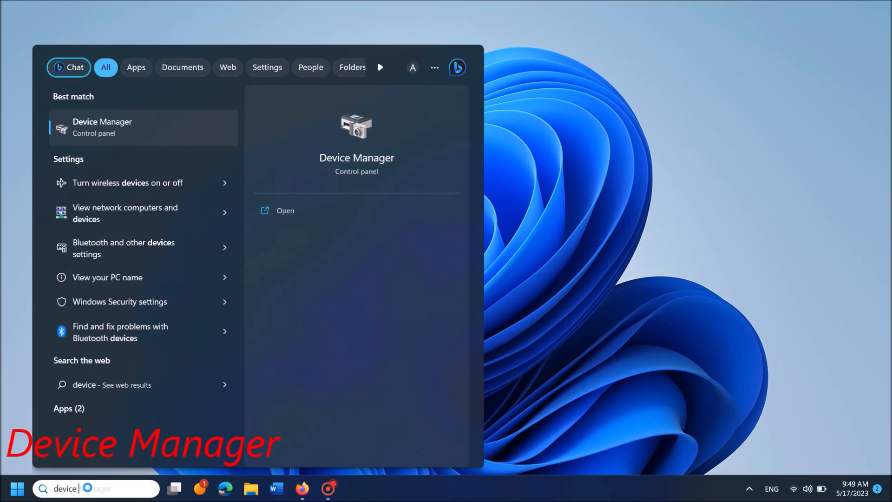
text(manager)
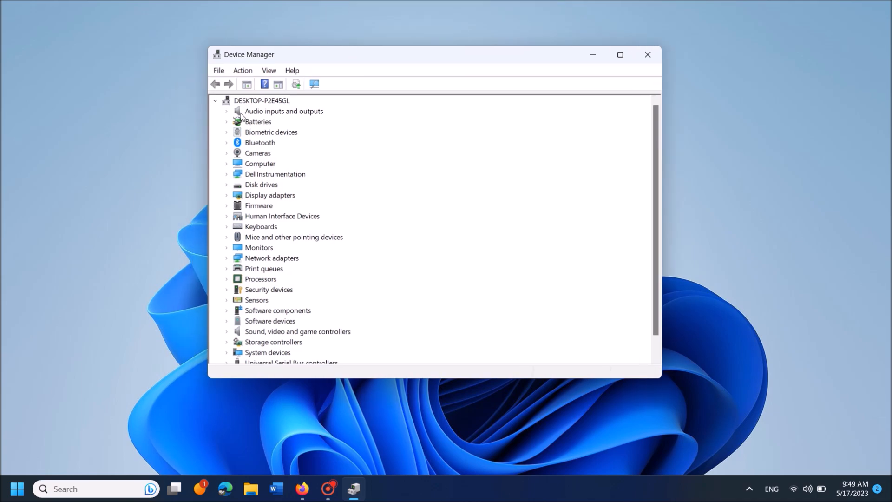
mouse_move(318, 113)
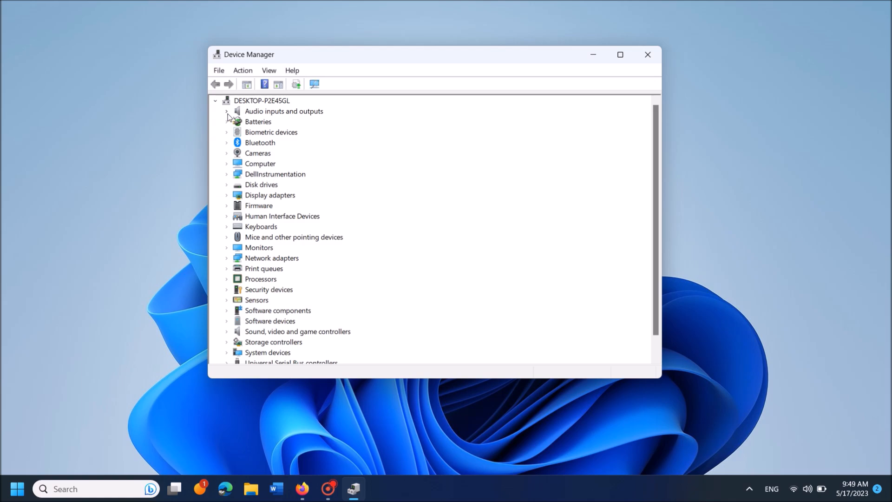
Disable the Realtek(R) Audio microphone under Audio inputs and outputs, confirming the warning.
click(227, 111)
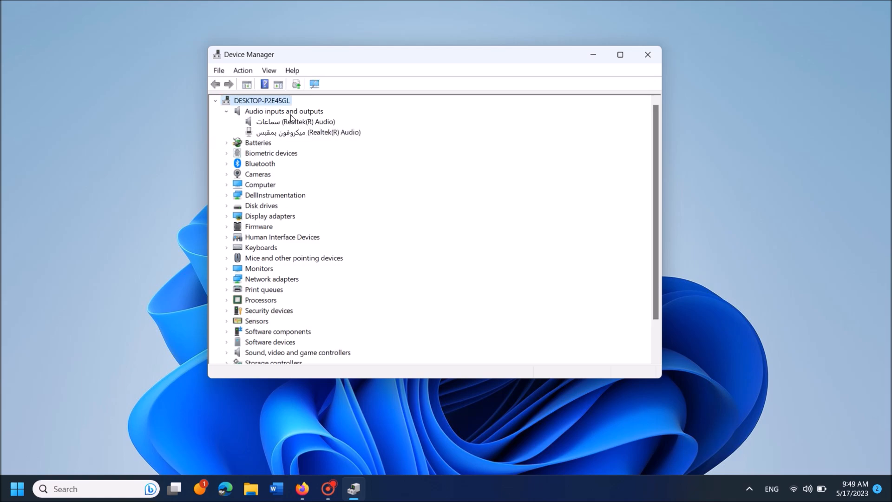
mouse_move(322, 136)
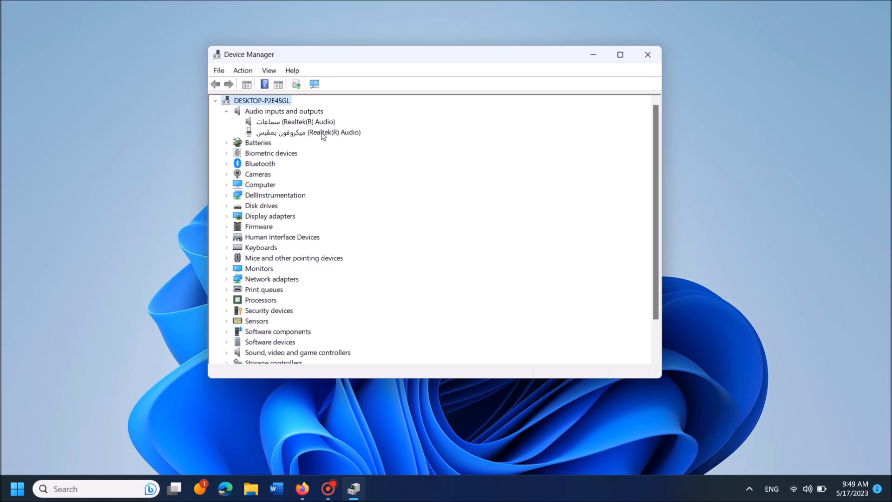
right_click(307, 132)
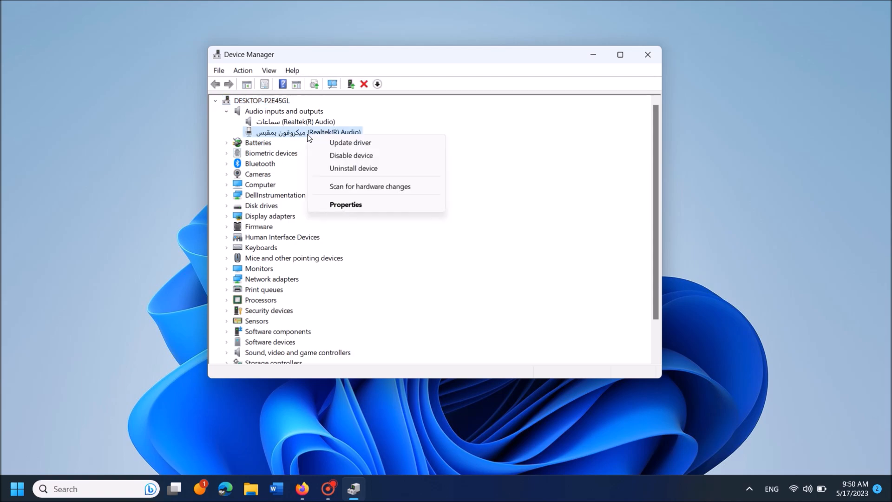
mouse_move(351, 155)
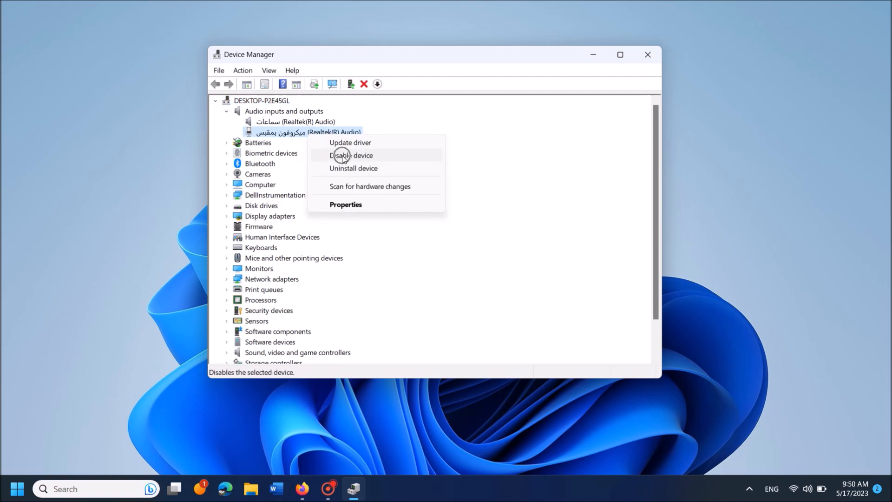
click(351, 155)
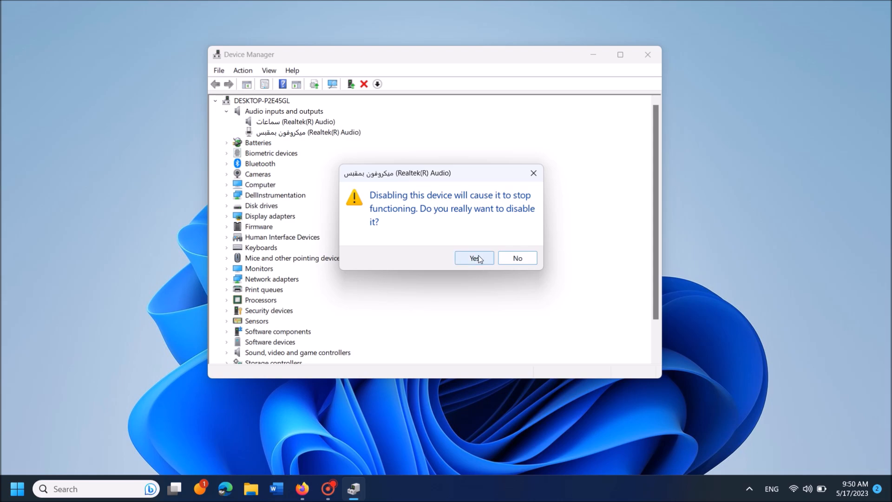
click(474, 257)
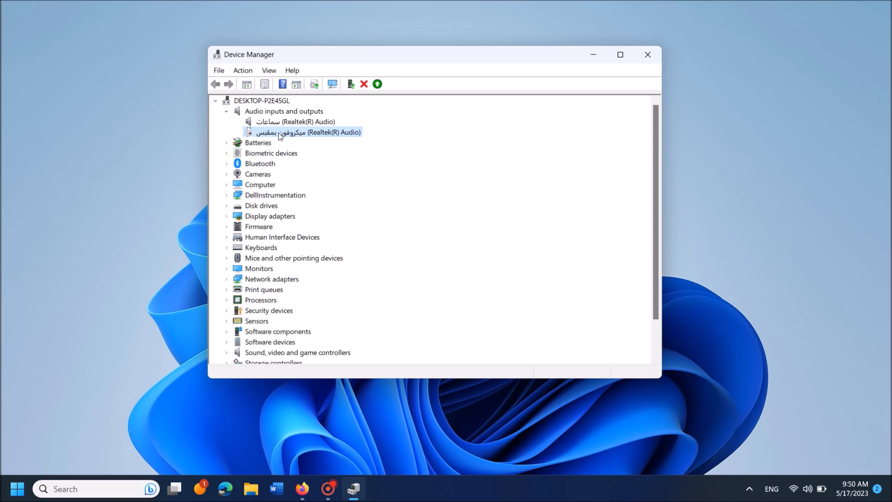
Re-enable the Realtek(R) Audio microphone and close Device Manager.
right_click(307, 132)
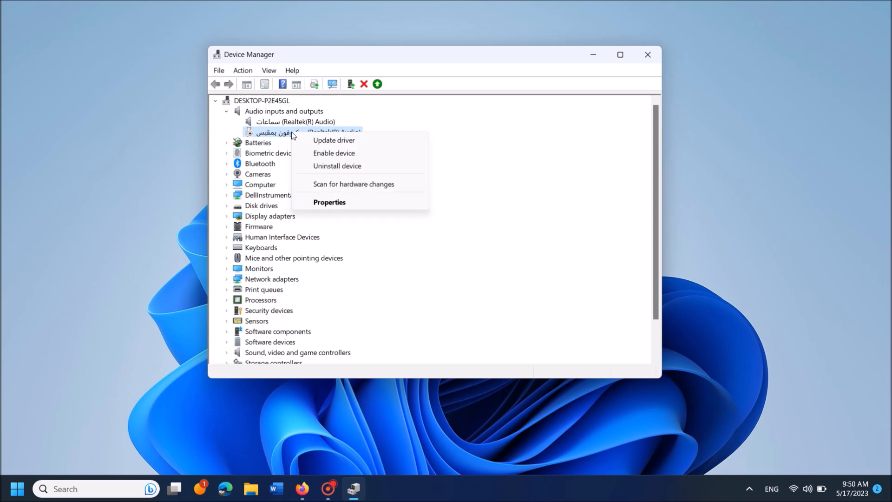
mouse_move(333, 153)
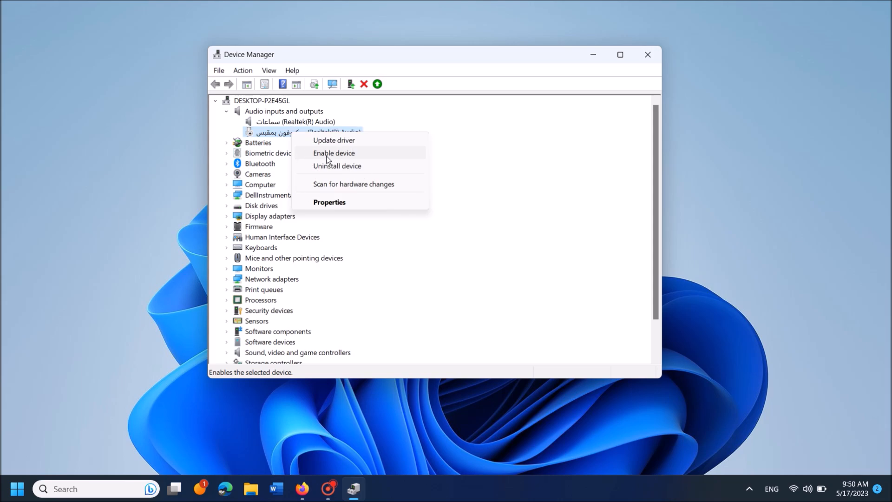
click(334, 152)
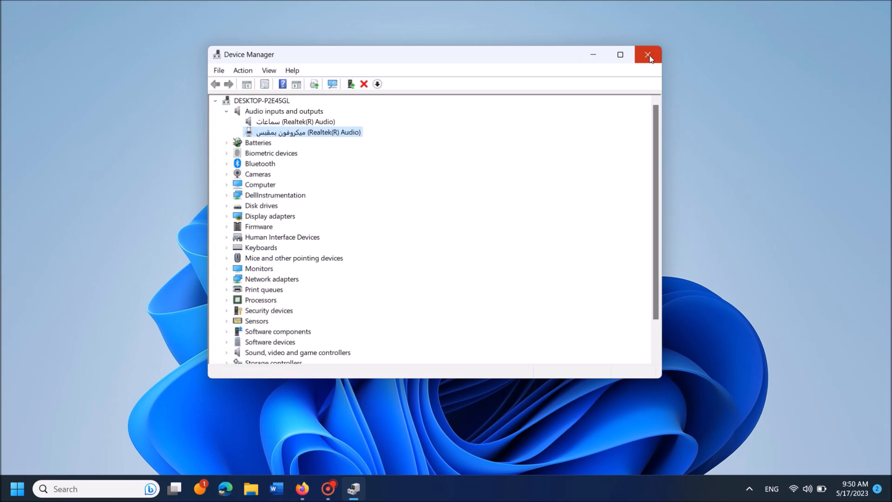
mouse_move(647, 55)
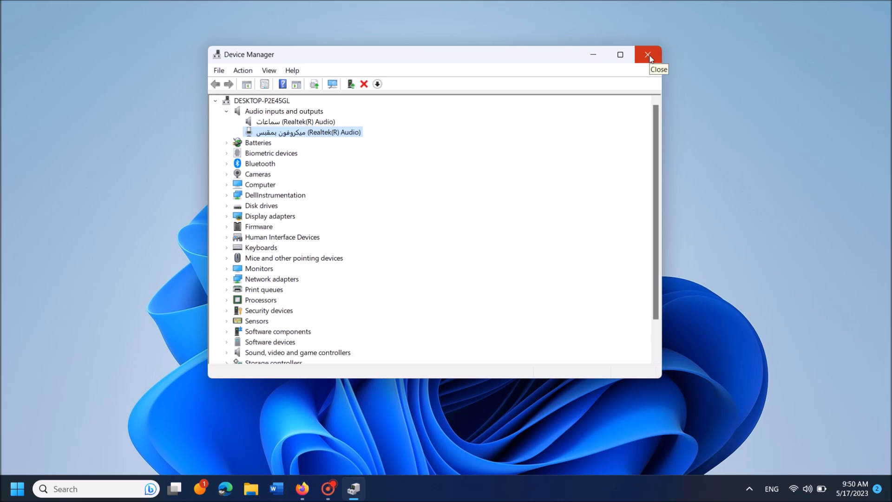
click(647, 54)
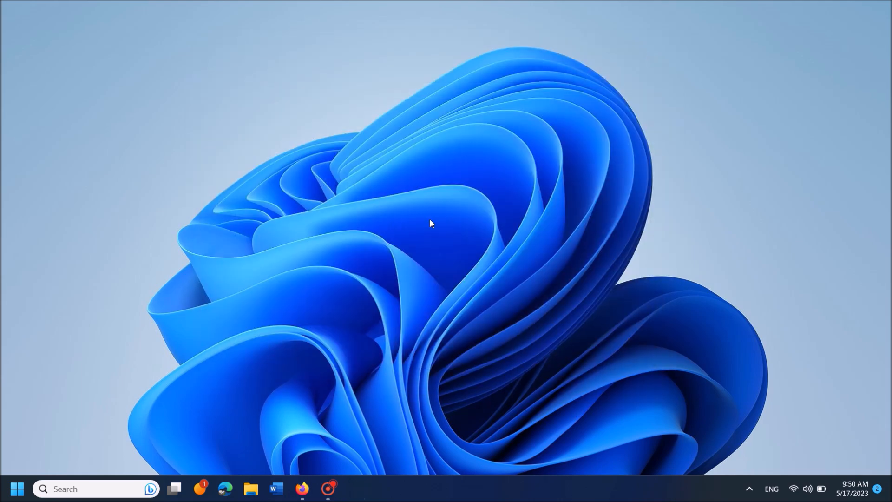